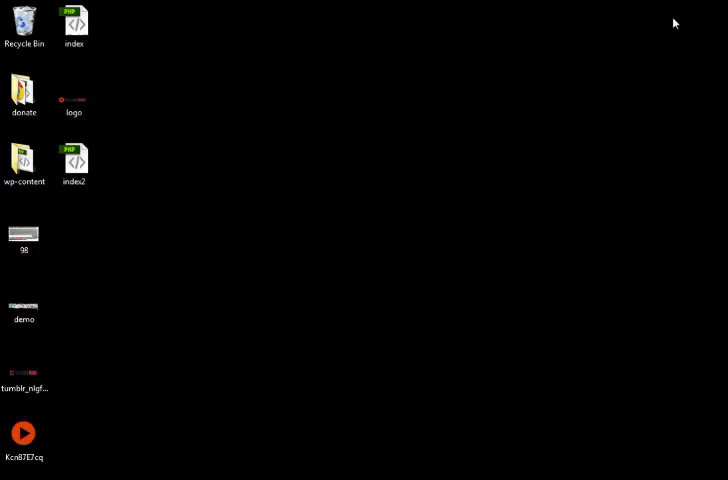
mouse_move(260, 301)
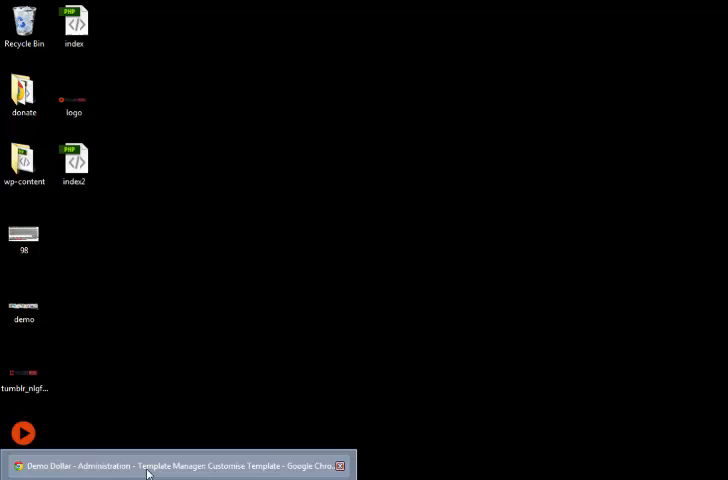
Step: Restore the Chrome window showing the Demo Dollar front page and its plain text header
click(180, 465)
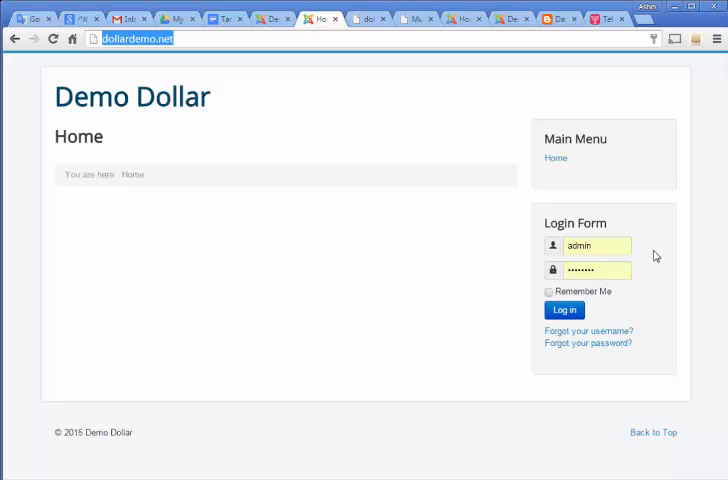
mouse_move(649, 257)
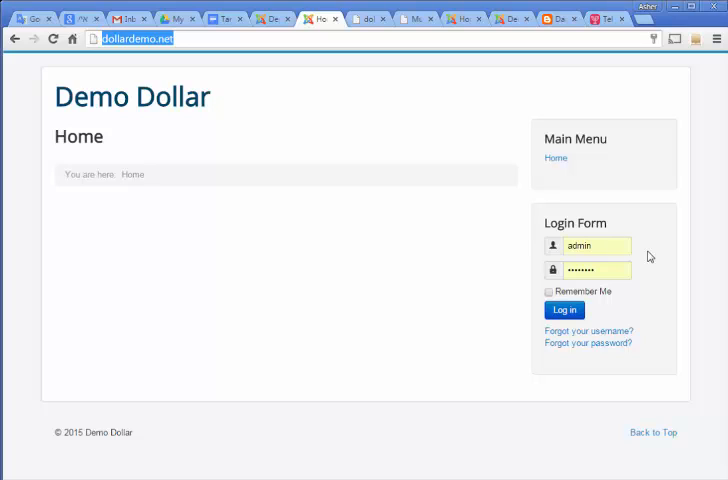
mouse_move(176, 118)
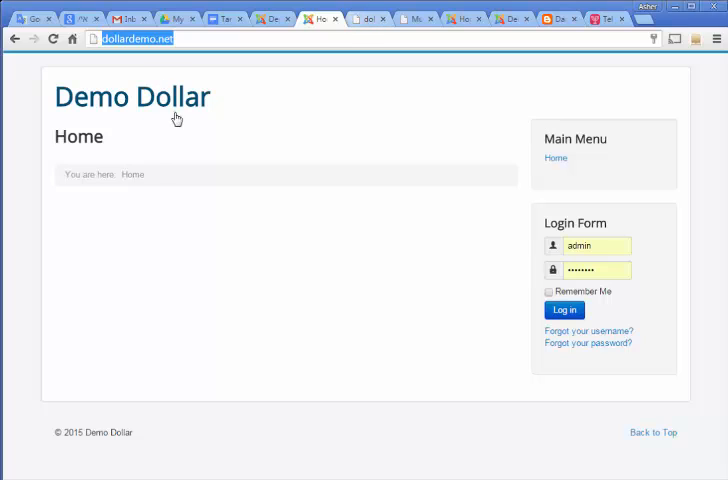
mouse_move(186, 96)
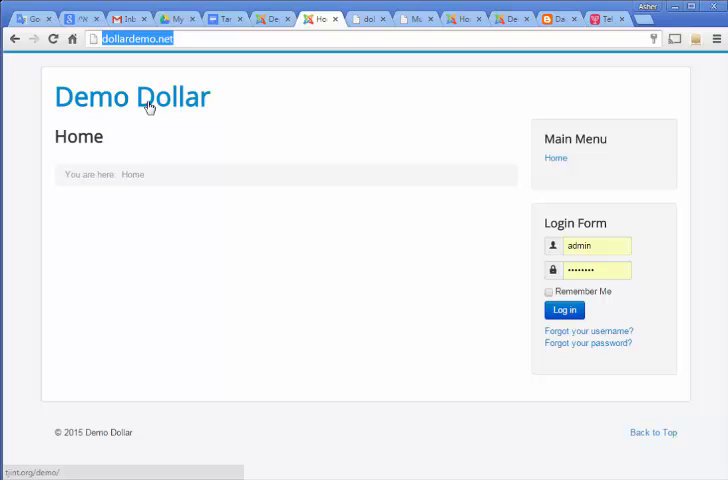
mouse_move(218, 102)
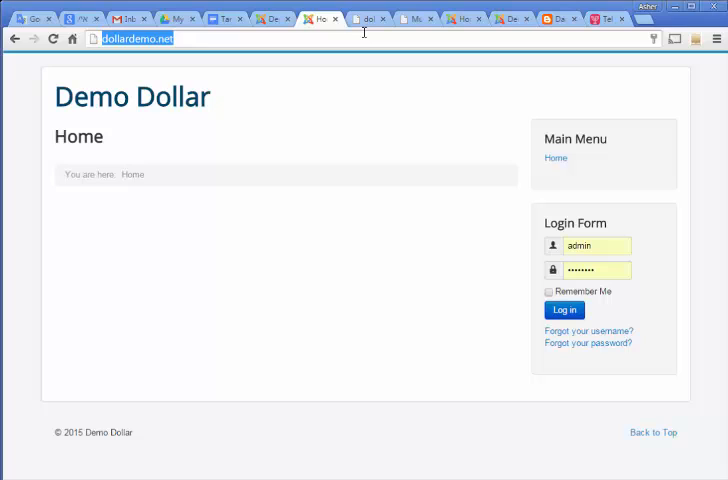
Step: Sign in to the Demo Dollar administrator back end using the saved admin credentials
click(460, 18)
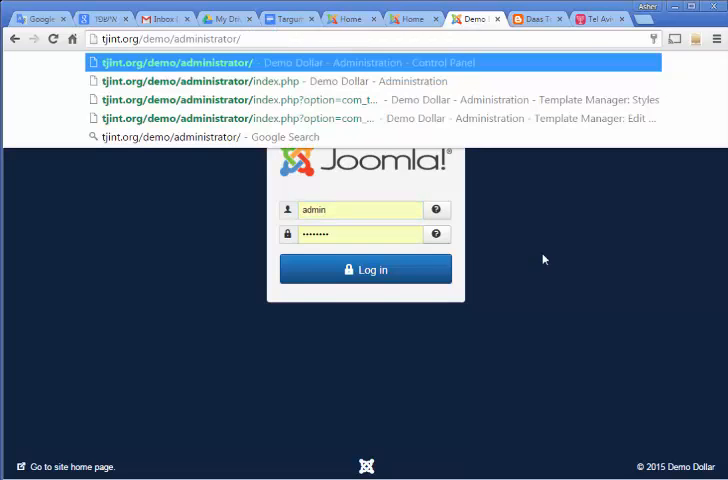
click(360, 233)
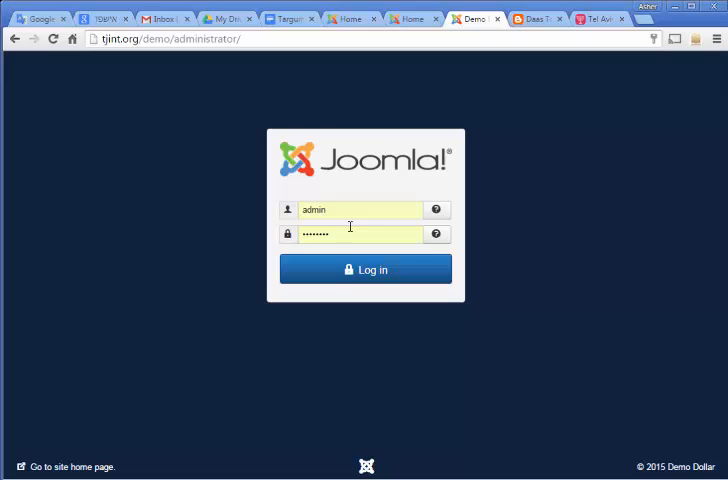
click(365, 269)
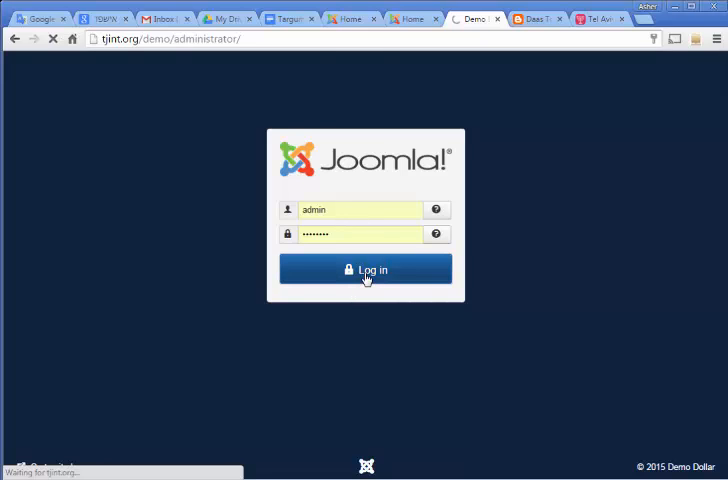
click(365, 269)
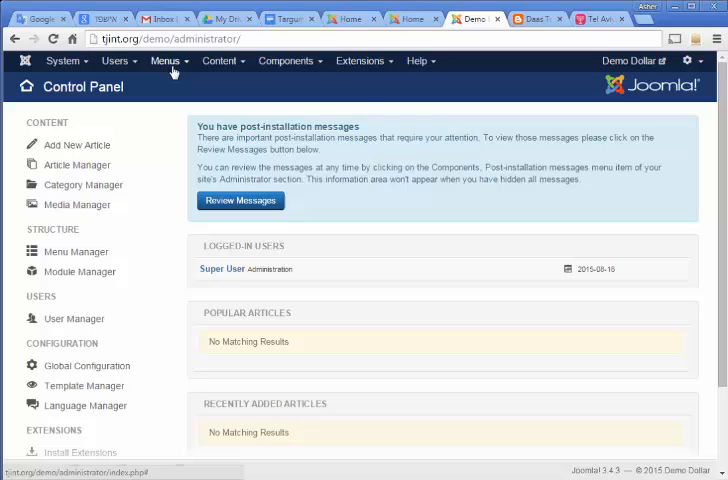
mouse_move(222, 61)
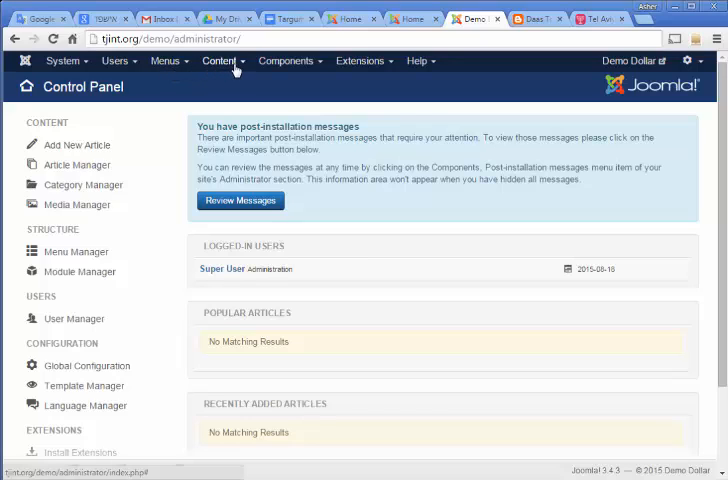
Step: Go to Content > Media Manager to view the site's images root folder
click(219, 61)
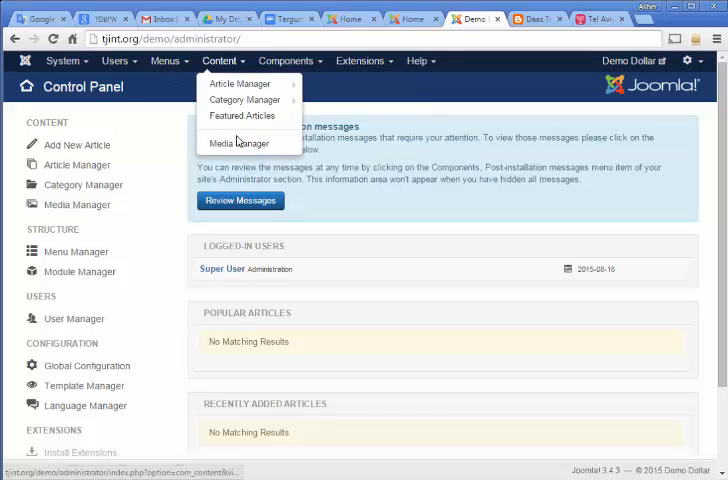
click(238, 143)
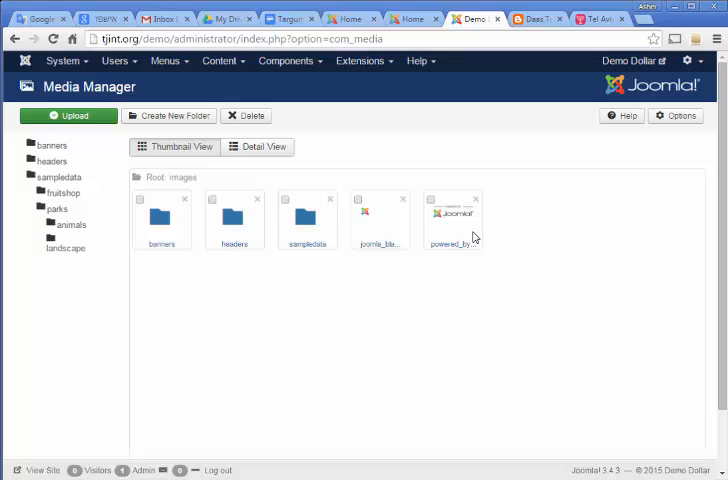
mouse_move(459, 264)
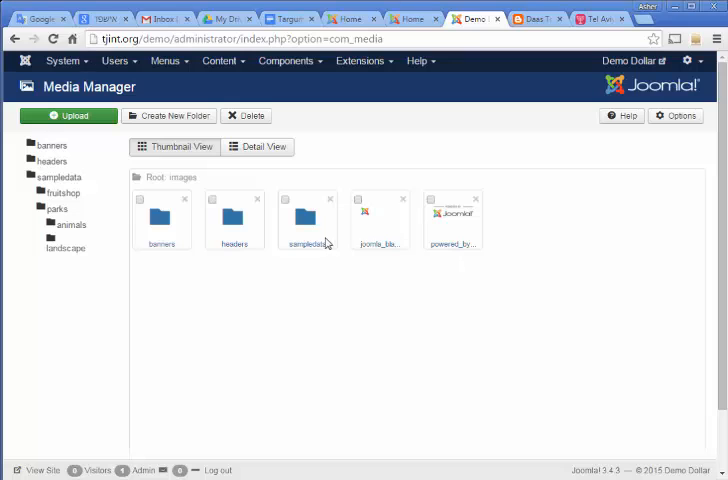
mouse_move(161, 147)
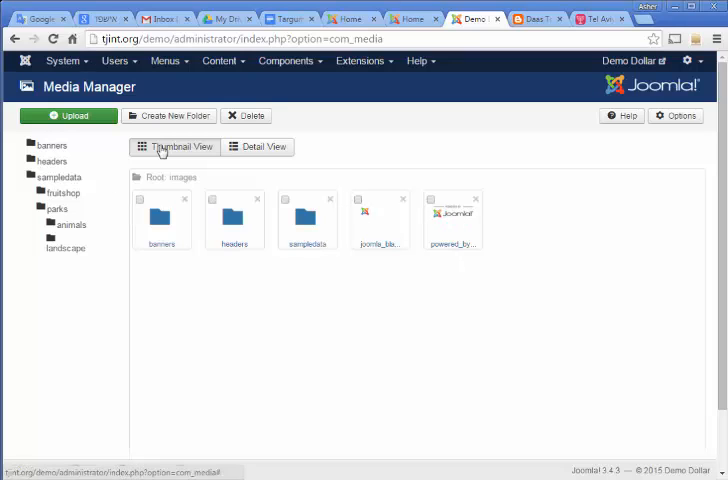
mouse_move(258, 147)
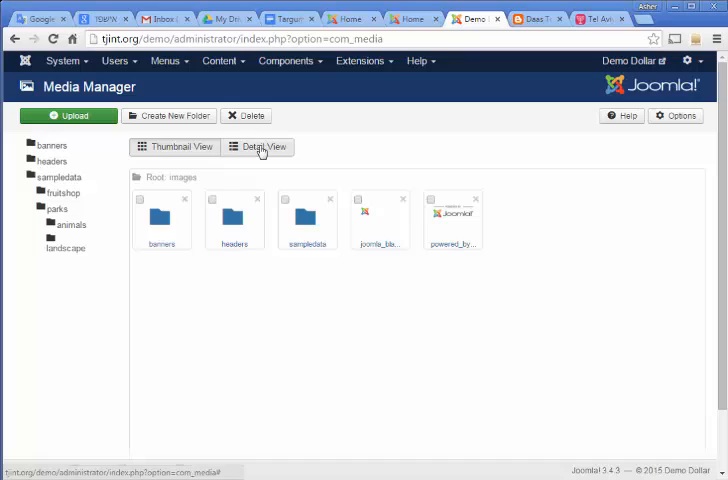
Step: Switch the Media Manager to Detail View listing names, dimensions and sizes
click(258, 147)
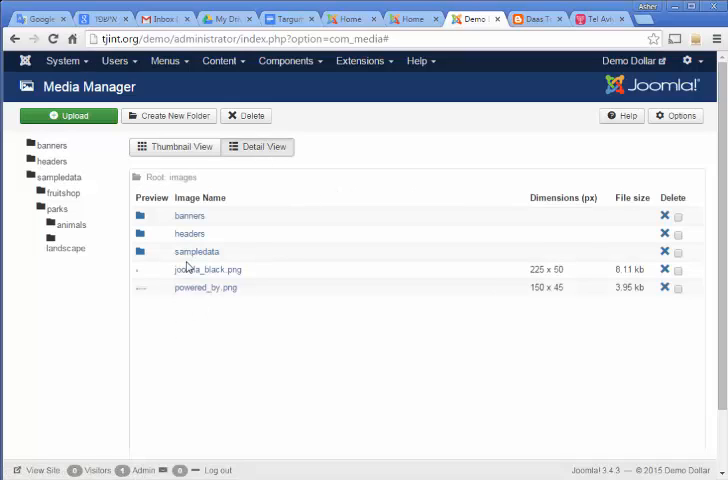
mouse_move(197, 275)
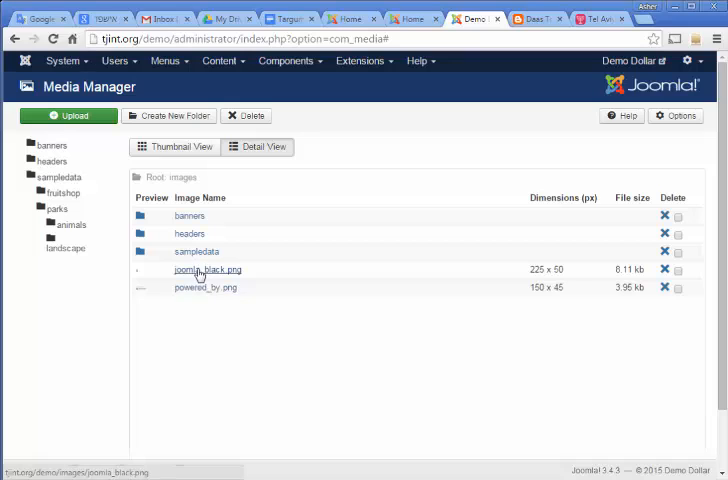
mouse_move(203, 288)
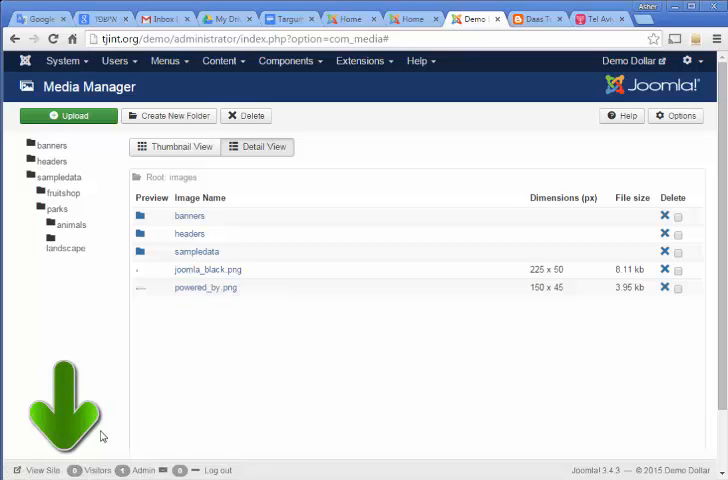
mouse_move(207, 270)
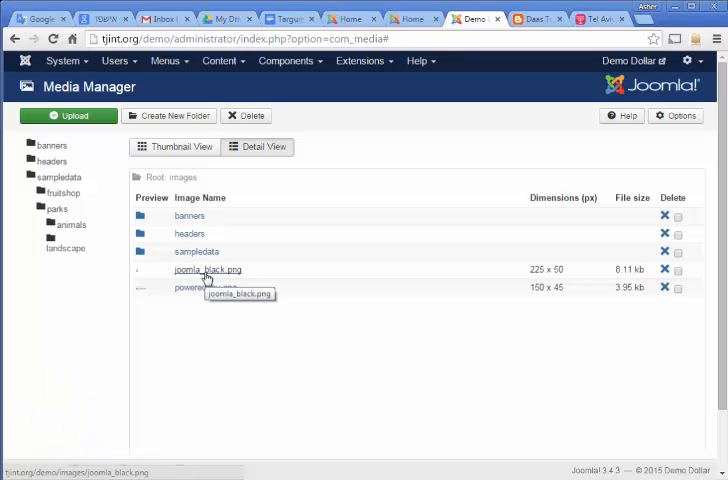
mouse_move(207, 274)
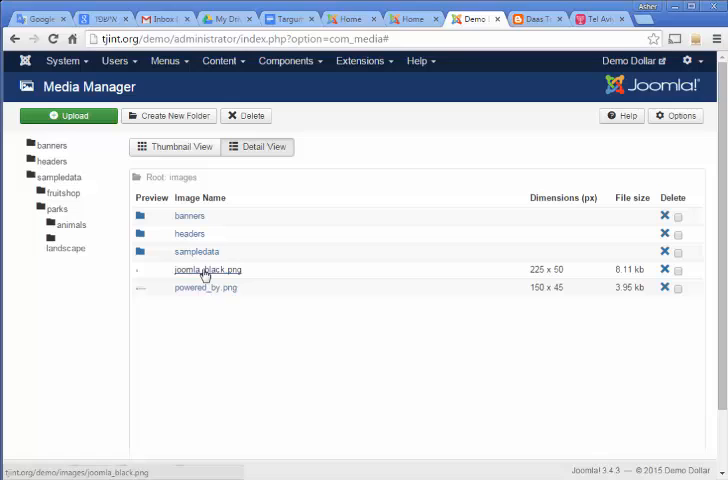
mouse_move(206, 275)
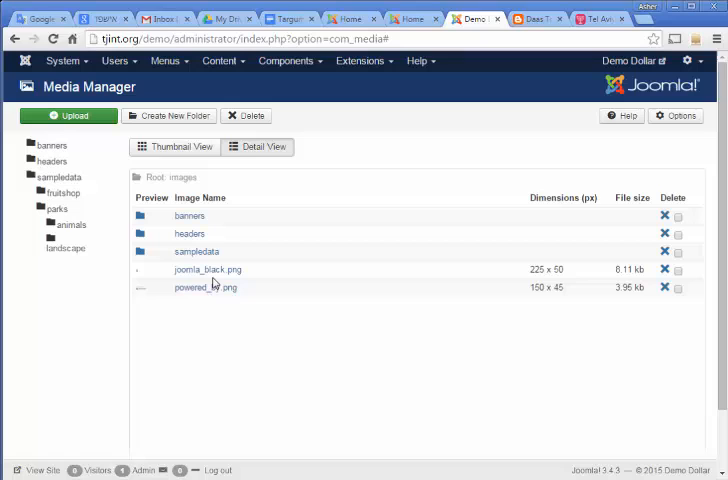
mouse_move(208, 269)
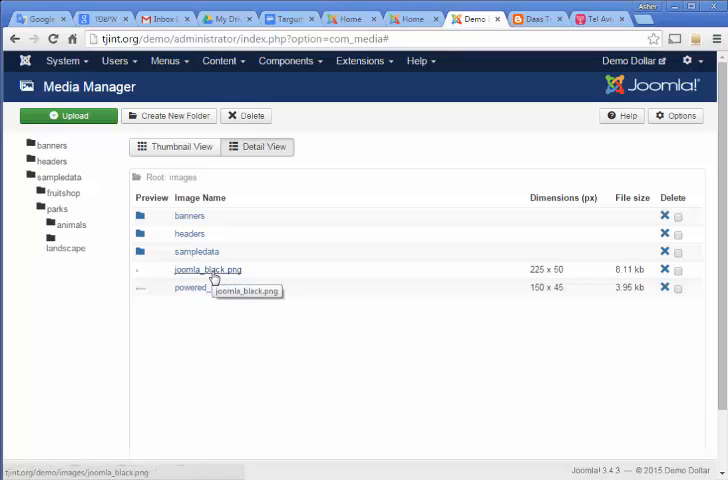
mouse_move(215, 277)
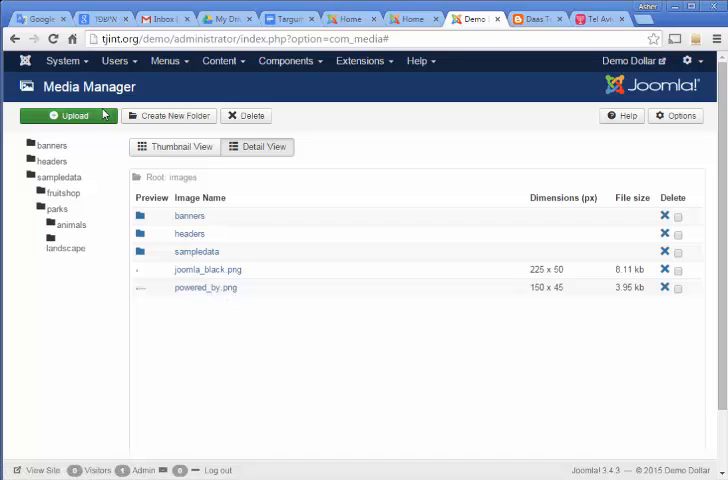
click(68, 115)
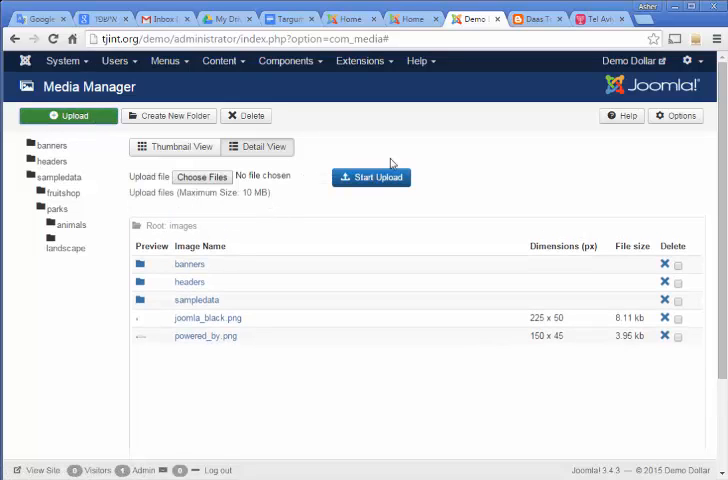
click(201, 176)
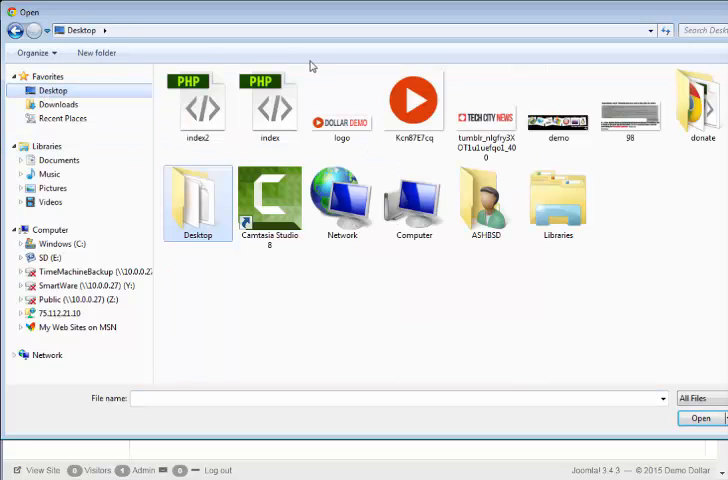
click(700, 418)
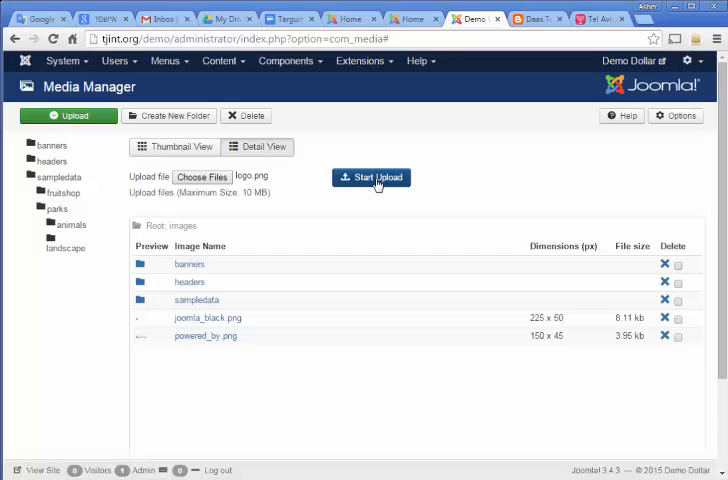
click(372, 177)
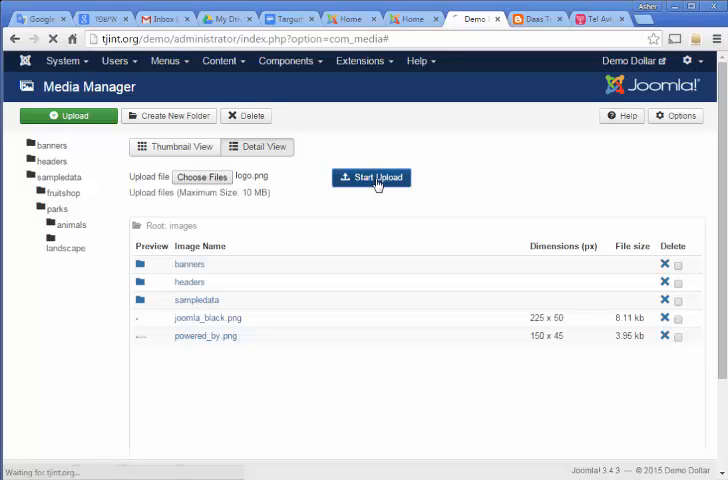
click(371, 177)
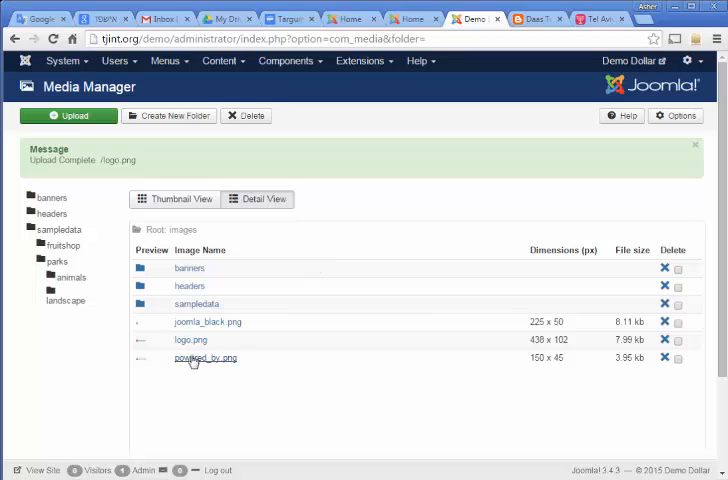
mouse_move(191, 340)
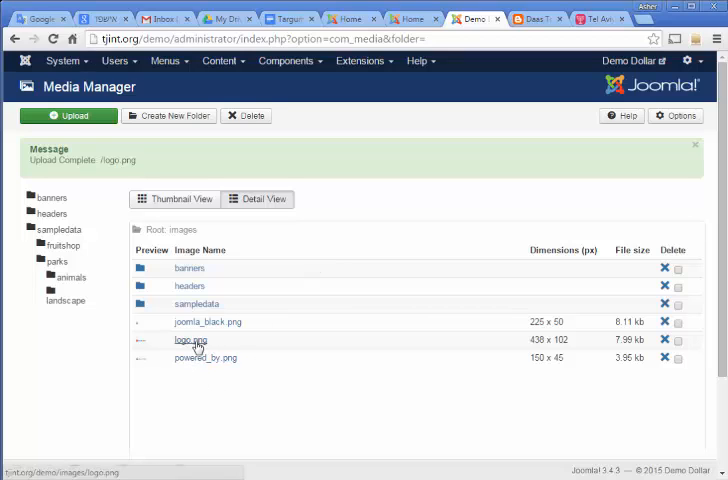
mouse_move(191, 341)
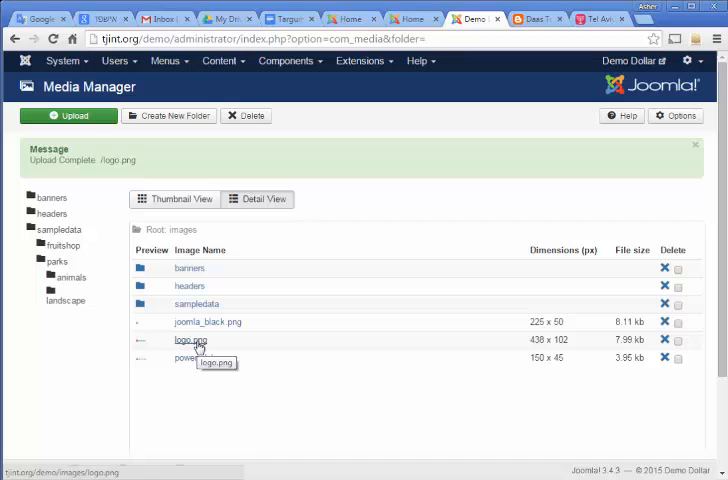
mouse_move(264, 362)
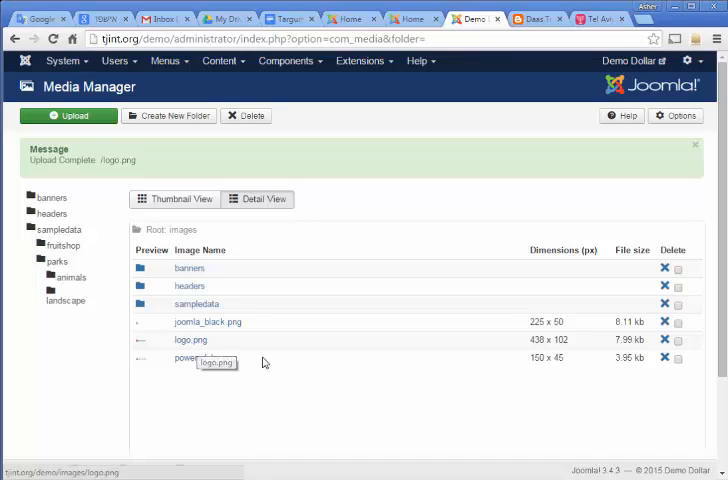
mouse_move(365, 98)
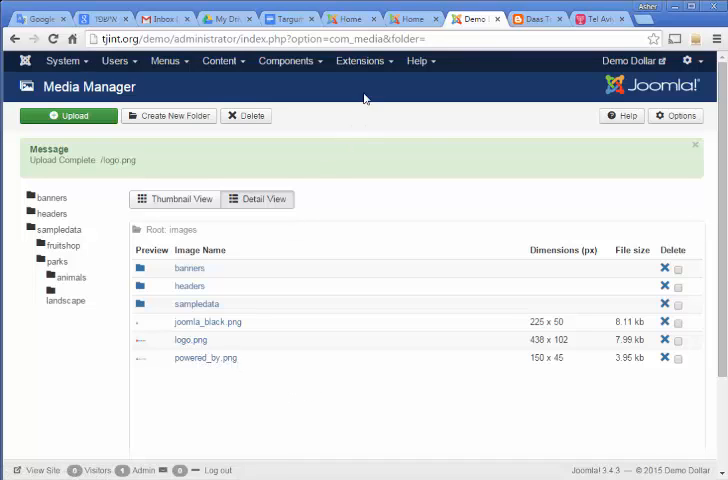
Step: In Extensions > Template Manager > Templates, open Protostar Details and Files
click(360, 61)
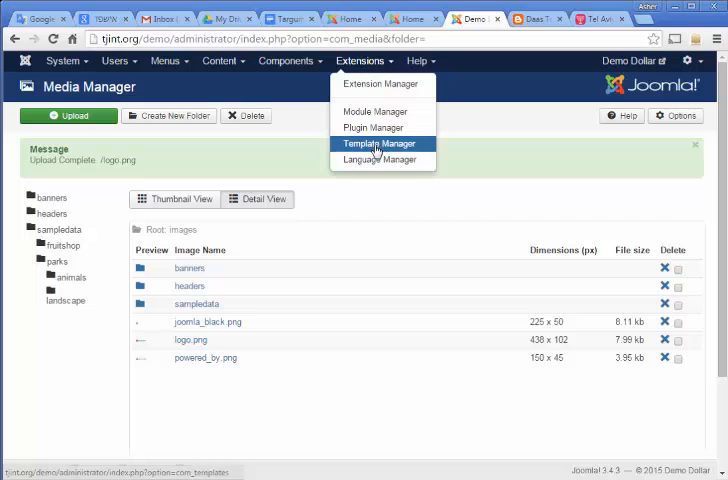
click(378, 143)
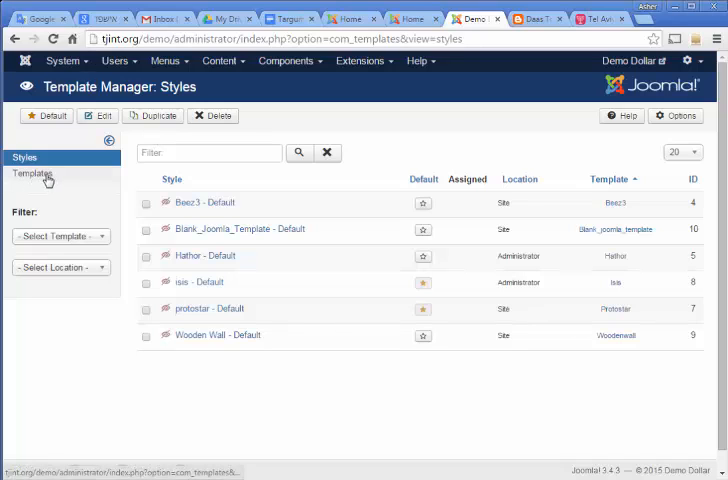
click(33, 174)
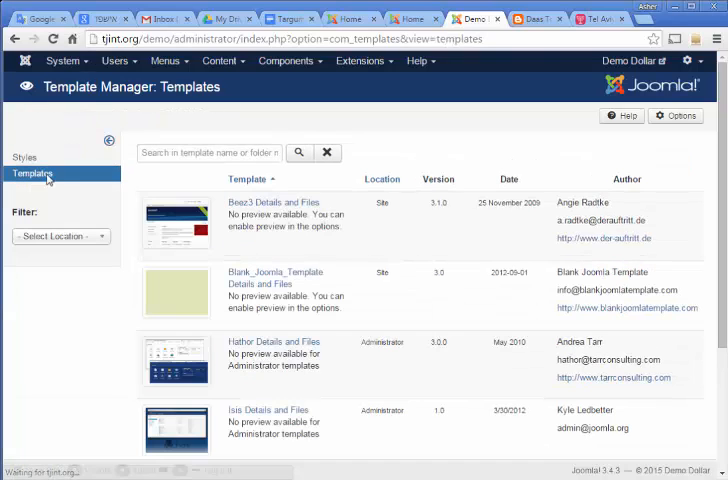
scroll(down, 3)
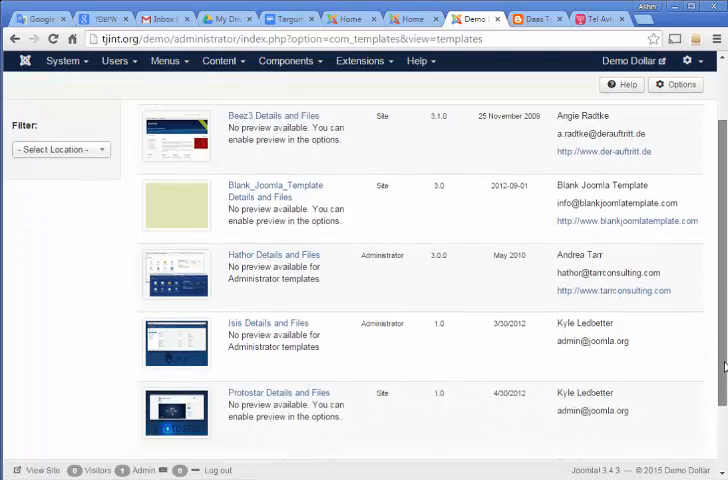
scroll(down, 3)
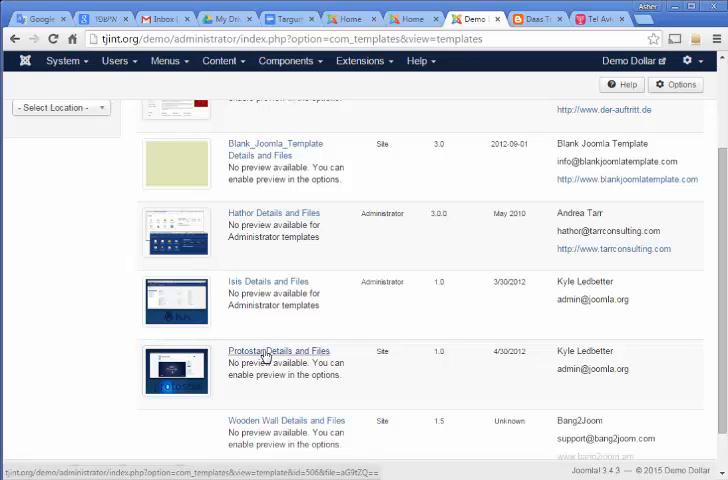
click(279, 351)
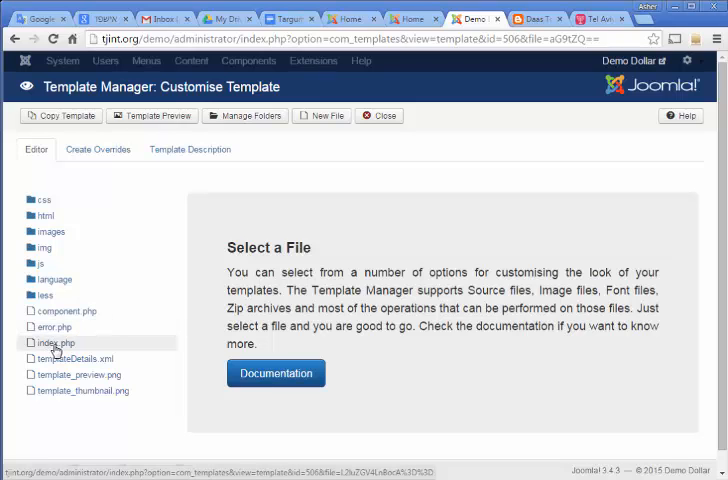
Step: Open Protostar's index.php and select the header logo line near line 139
click(54, 342)
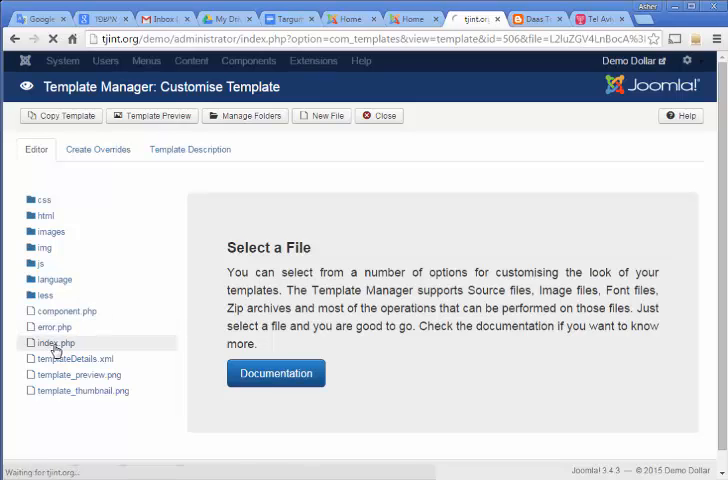
click(54, 343)
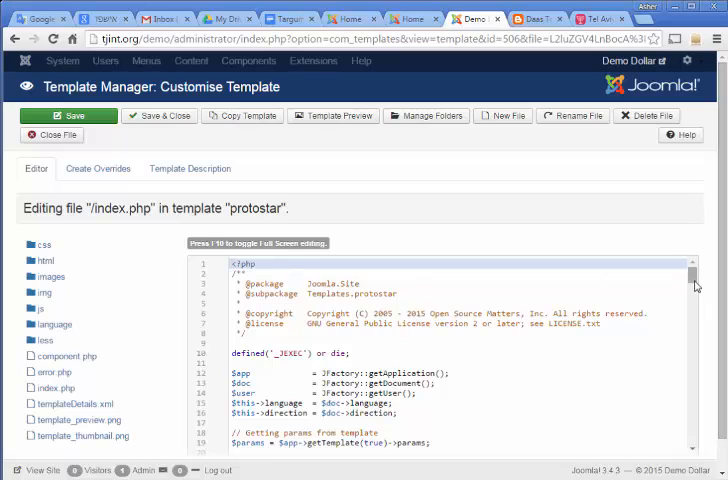
scroll(down, 3)
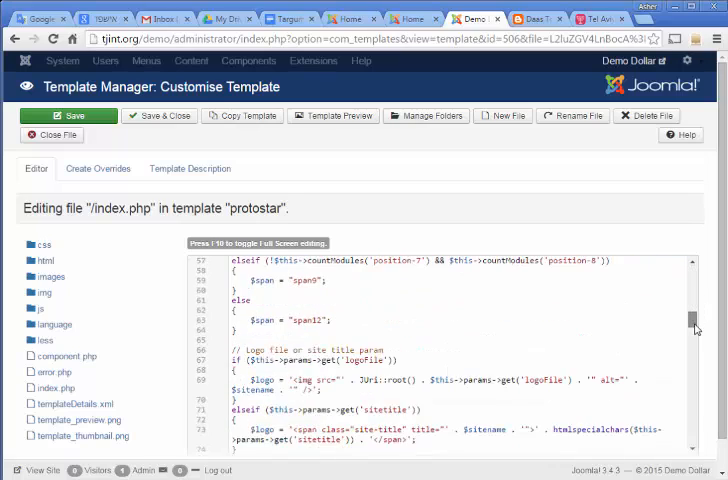
scroll(down, 3)
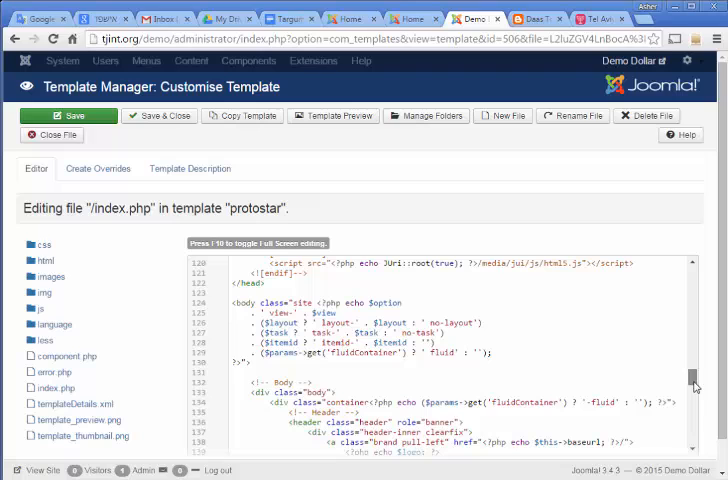
scroll(down, 3)
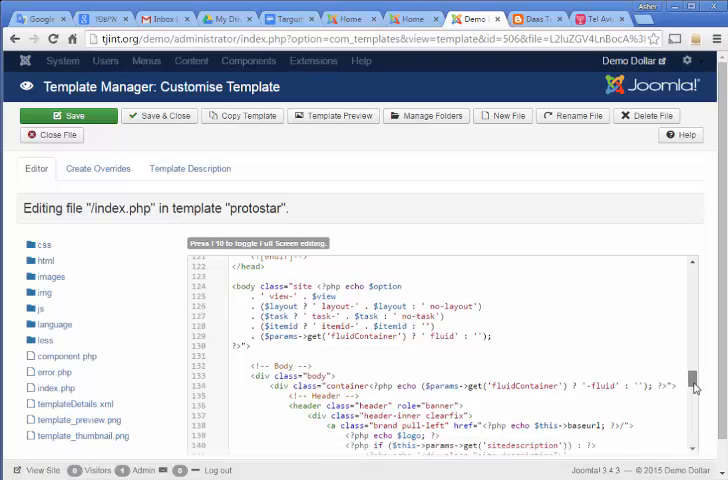
scroll(down, 3)
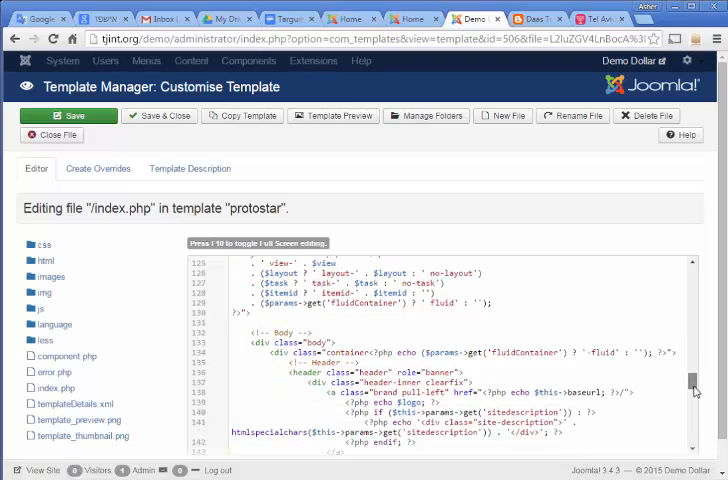
scroll(down, 3)
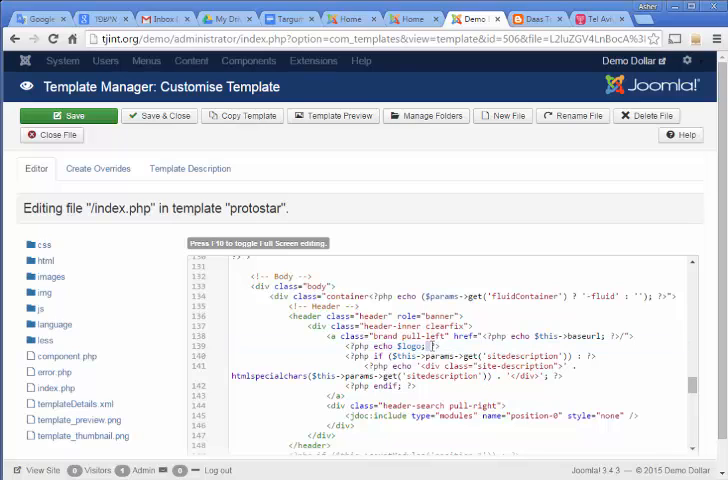
click(432, 346)
text(<img src=)
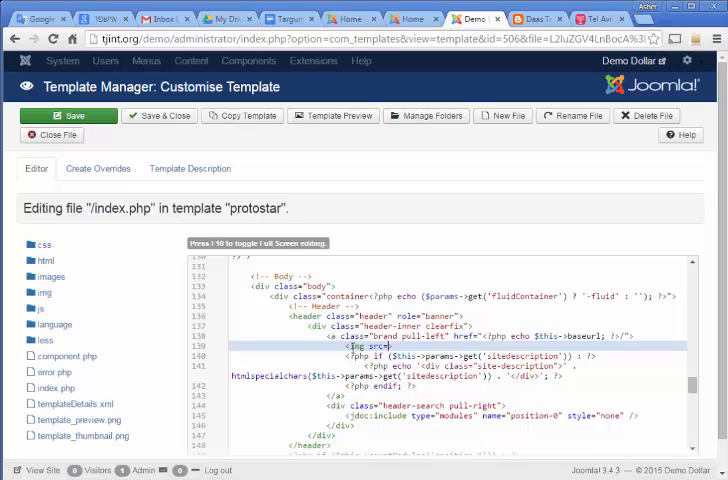
text(http://)
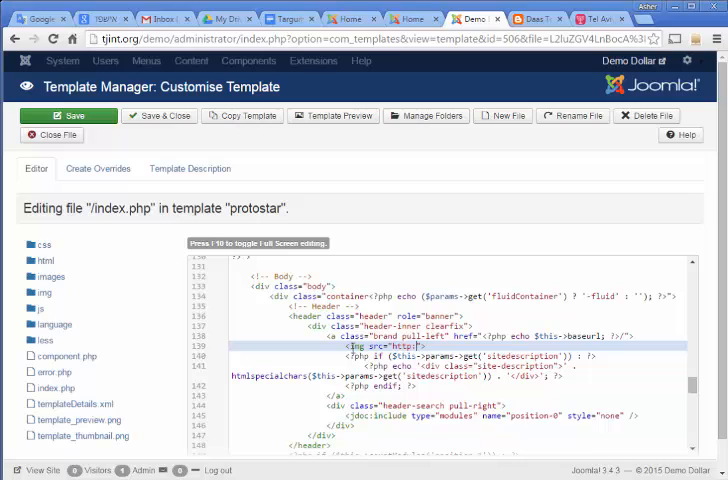
text(tjint.org)
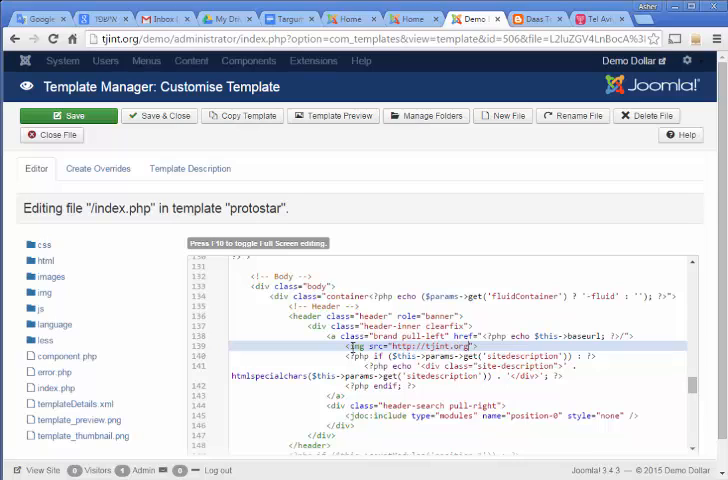
text(demo/logo.png)
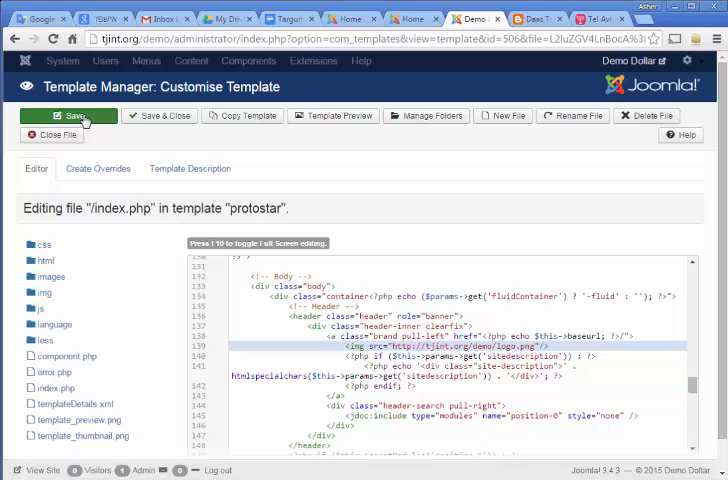
Step: Save the edited index.php and return to the Home tab with the front page
click(68, 116)
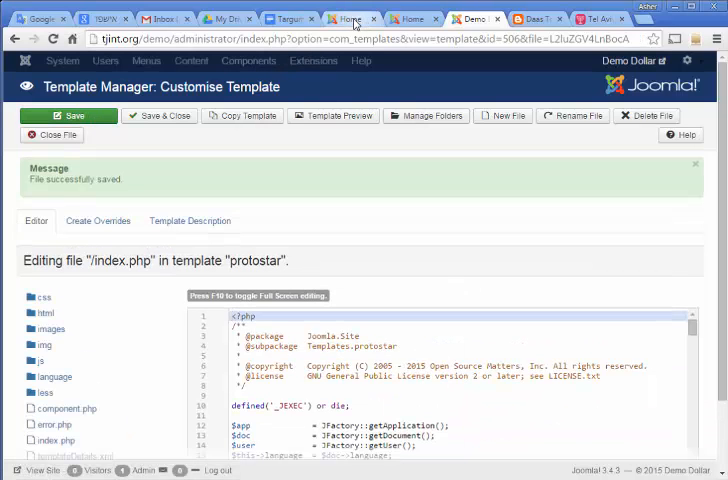
click(348, 18)
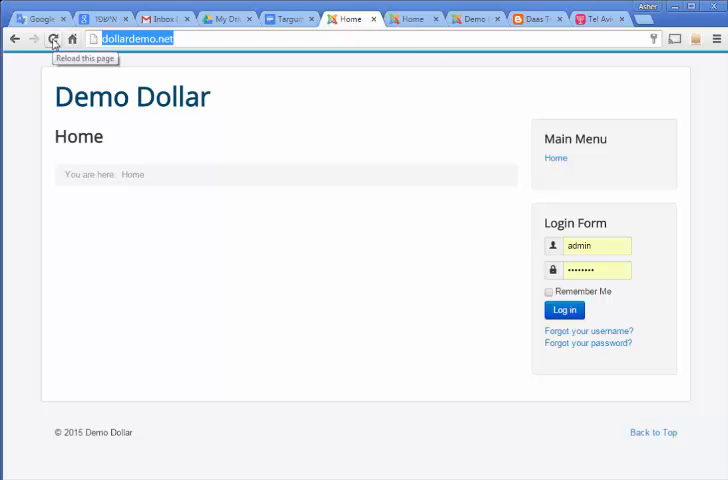
Step: Reload the front-end page to display the DOLLAR DEMO logo image in the header
click(53, 39)
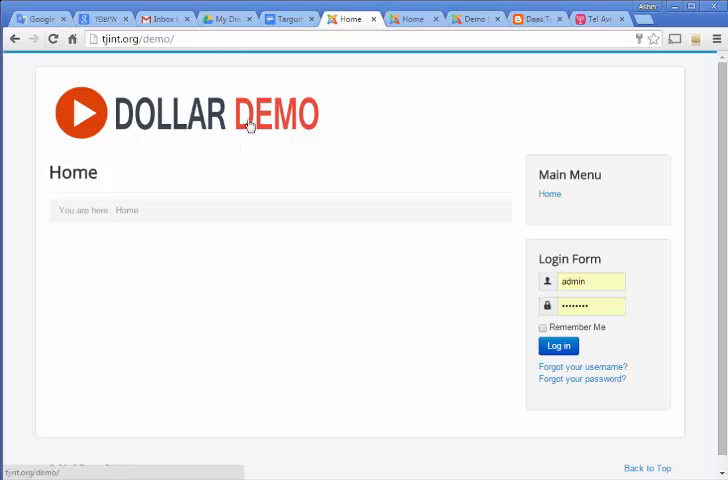
mouse_move(332, 147)
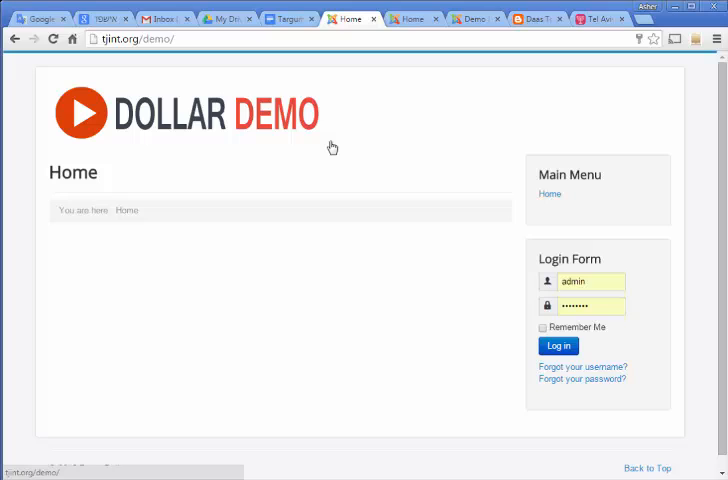
mouse_move(305, 120)
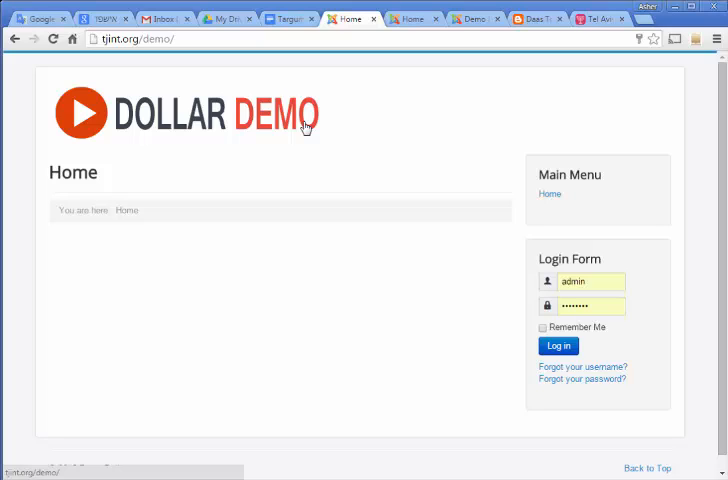
mouse_move(308, 284)
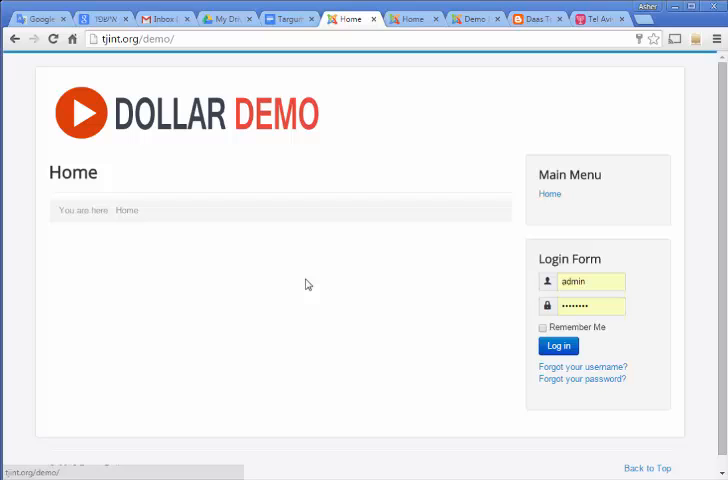